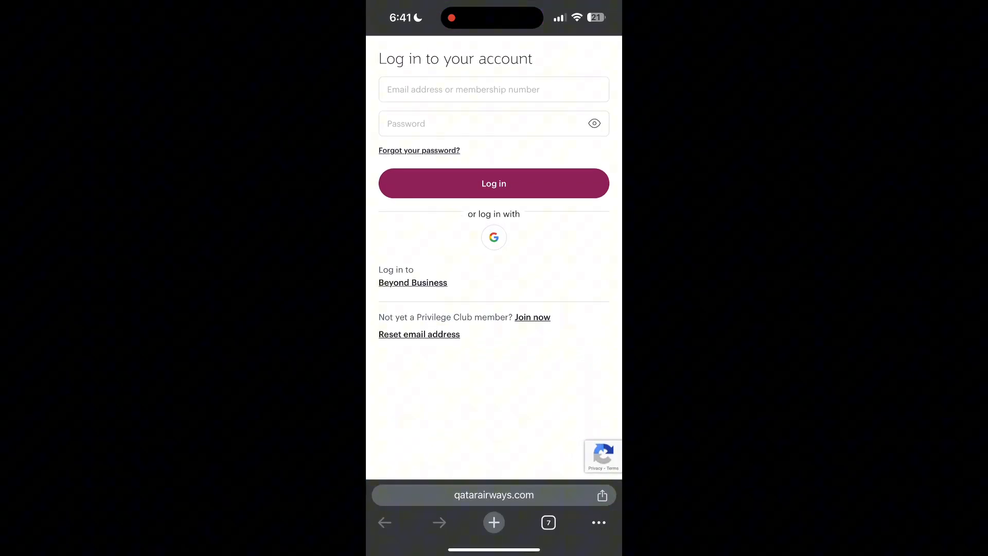
# Step: Open Chrome's three-dots menu over the Qatar Airways login page
pyautogui.click(597, 522)
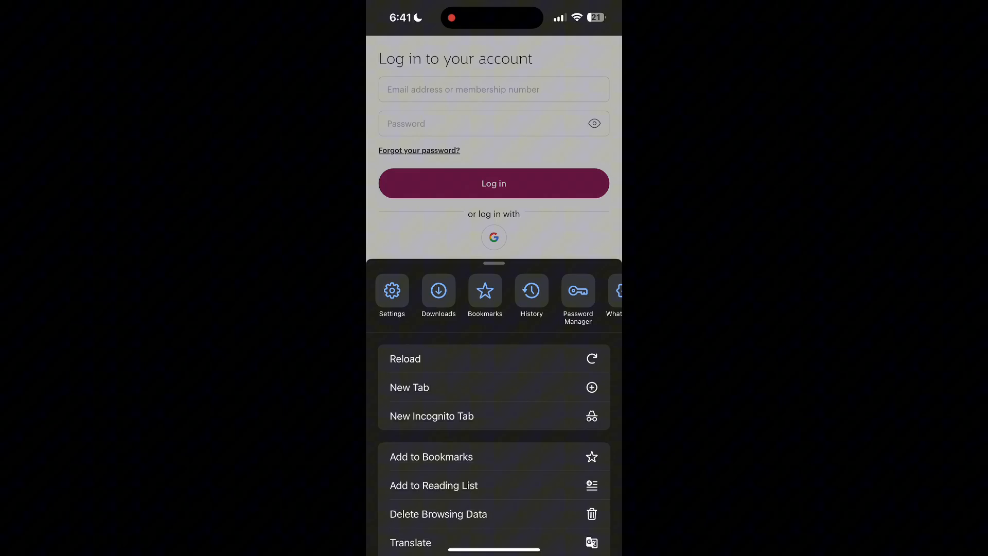
# Step: Delete all-time browsing history, cookies and site data, and cached images and files
pyautogui.click(438, 514)
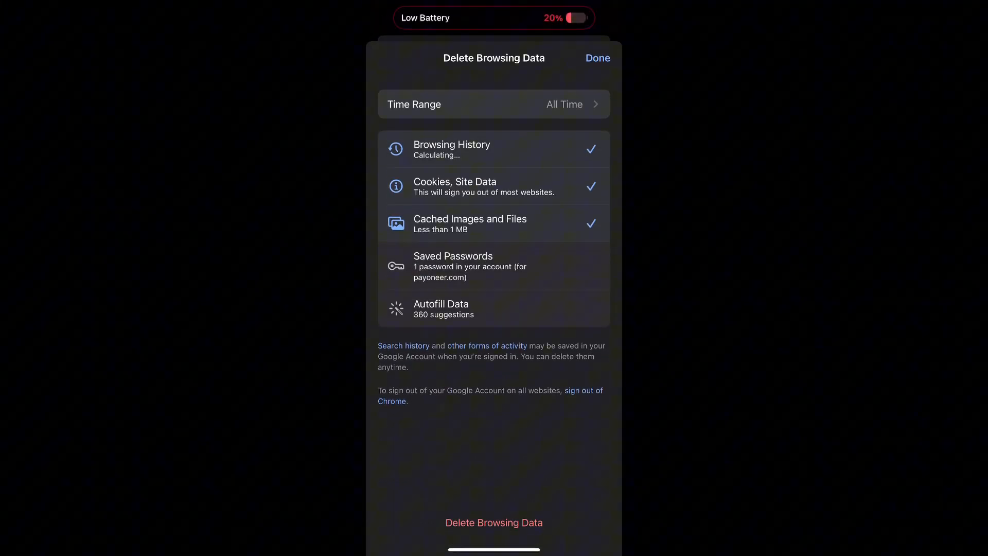
pyautogui.click(494, 103)
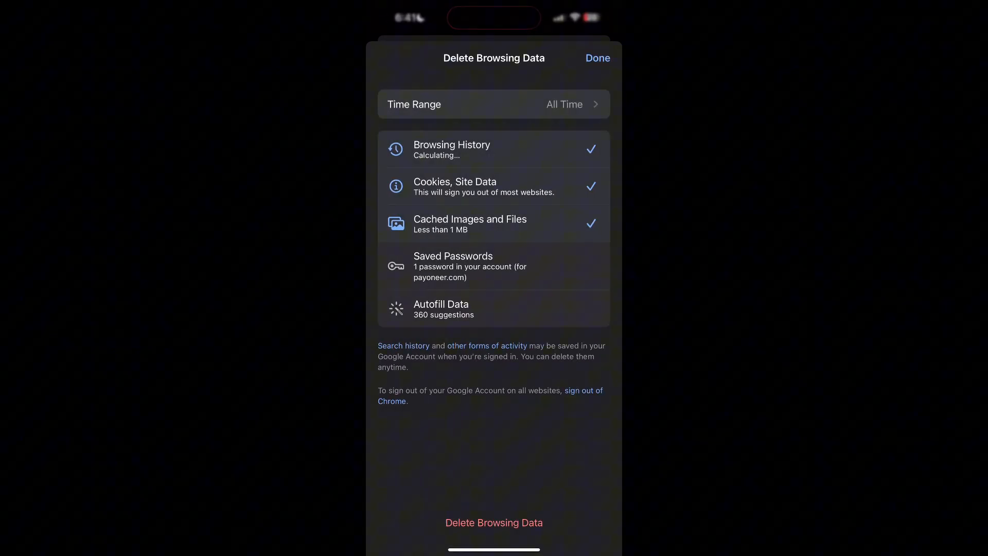
pyautogui.click(493, 522)
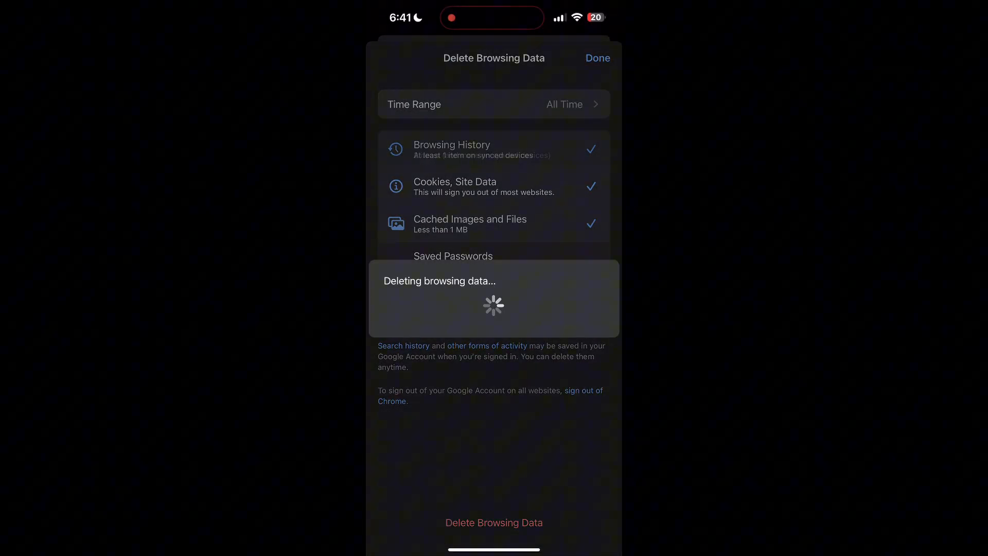